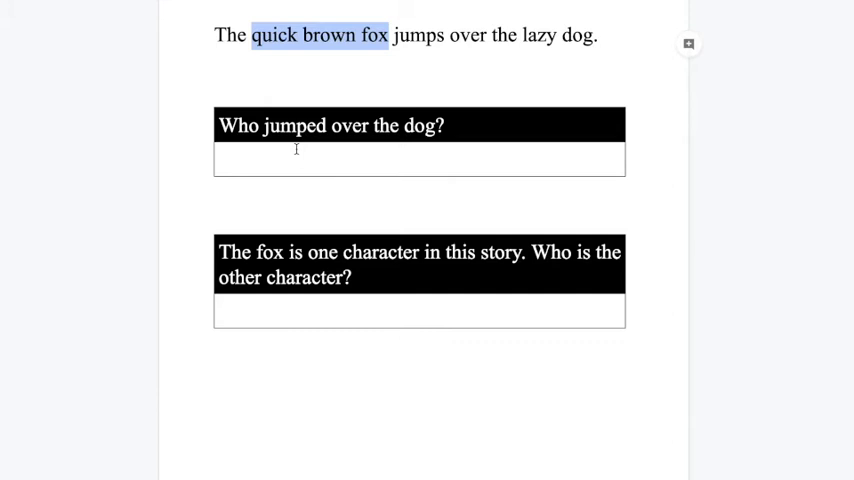
pyautogui.write('quick brown fox”')
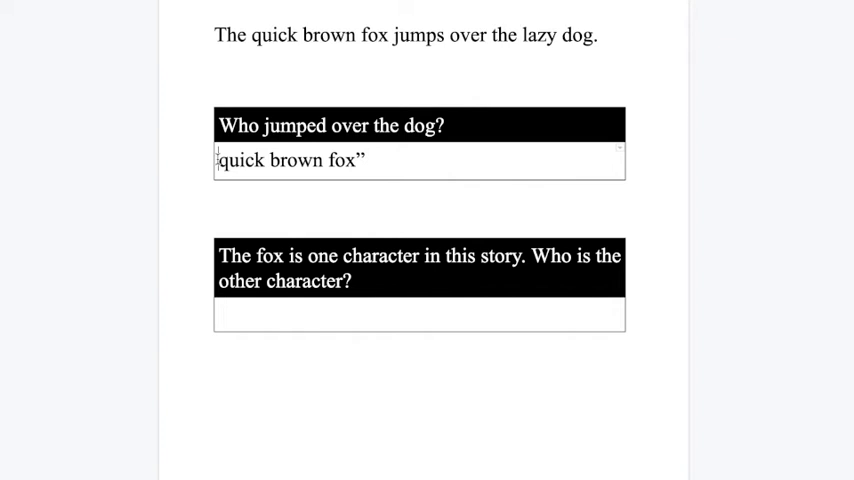
pyautogui.write('"')
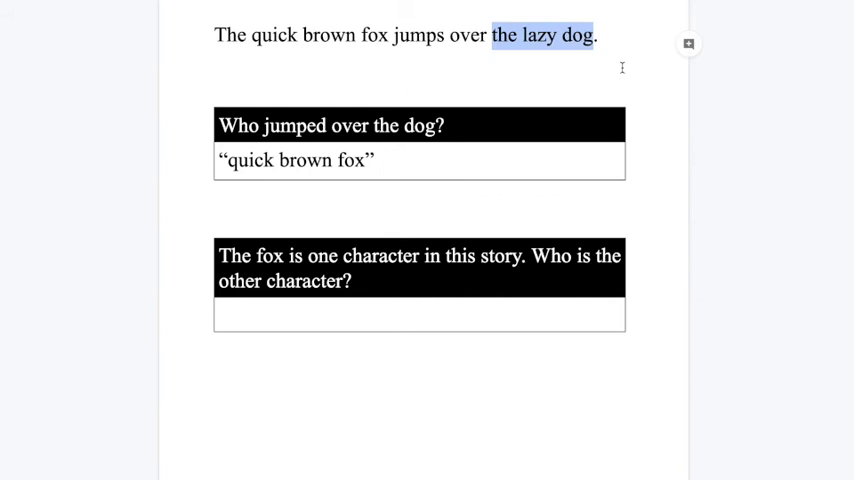
pyautogui.write('the lazy dog')
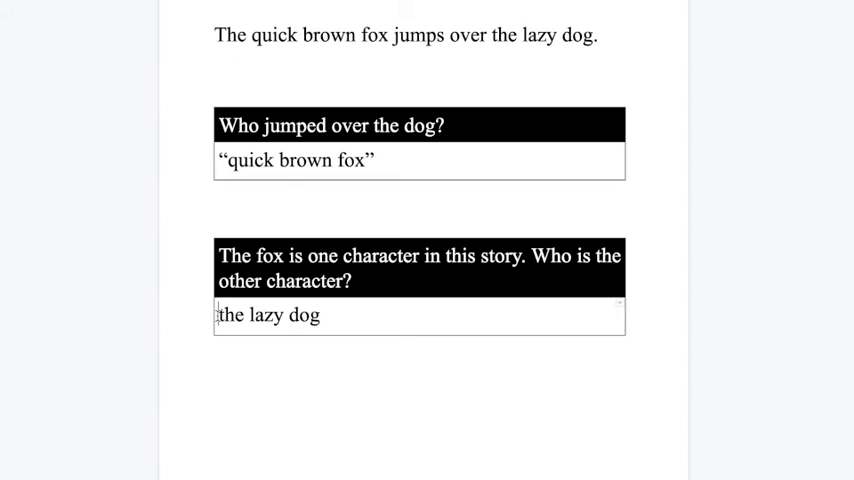